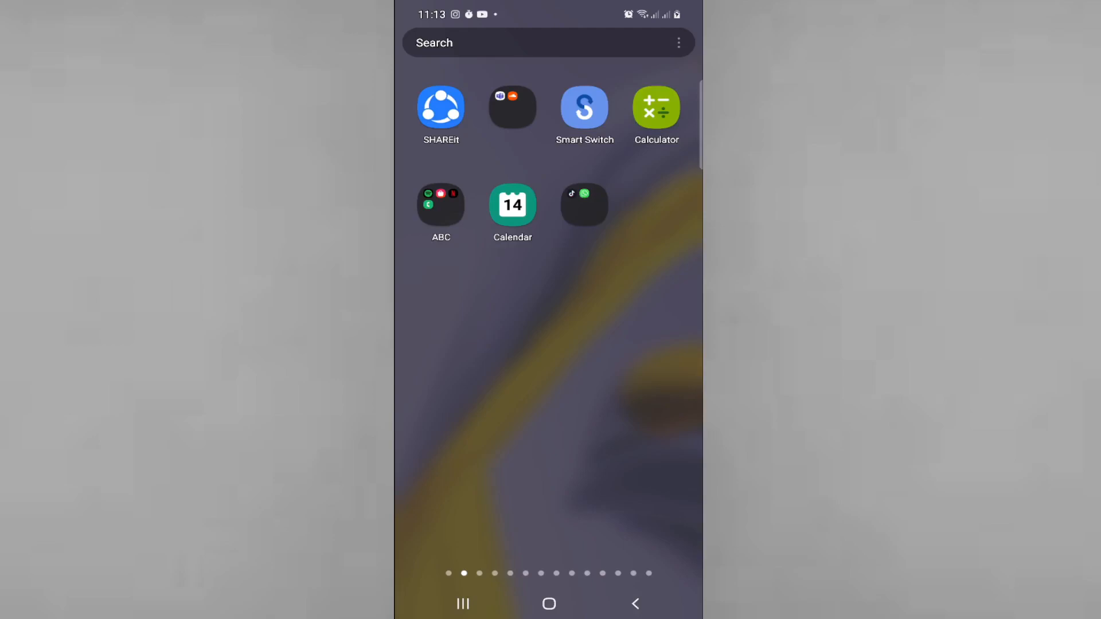
Swipe across the app drawer to reach the search bar with recent searches
scroll("right", 3)
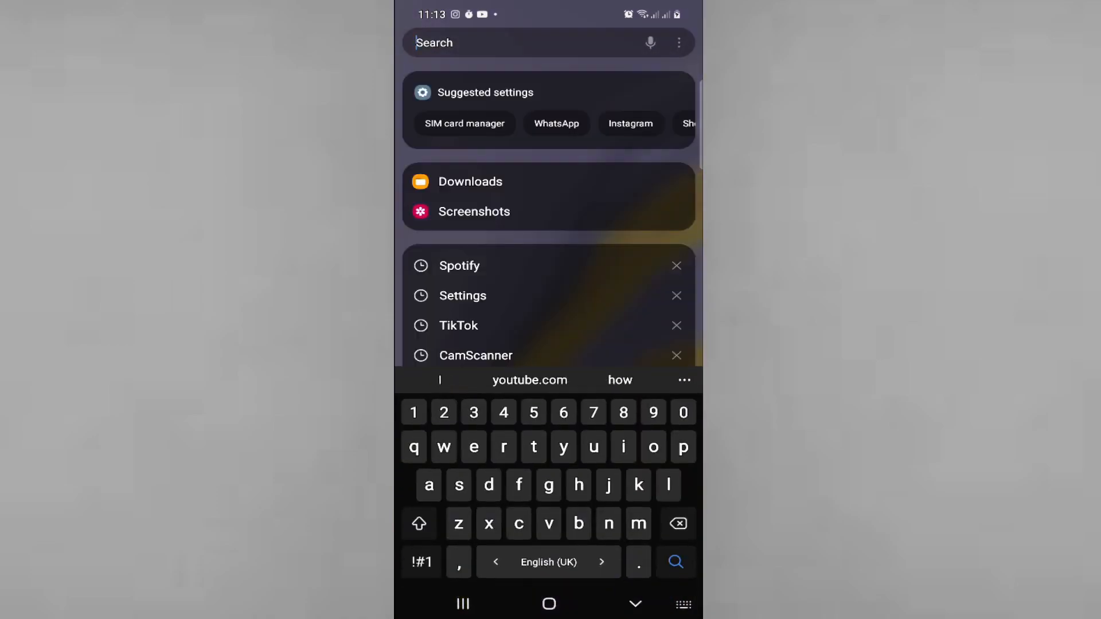
Search 'spotid', bring up Spotify's icon options and show its 4×1 player widget preview
type("spotid")
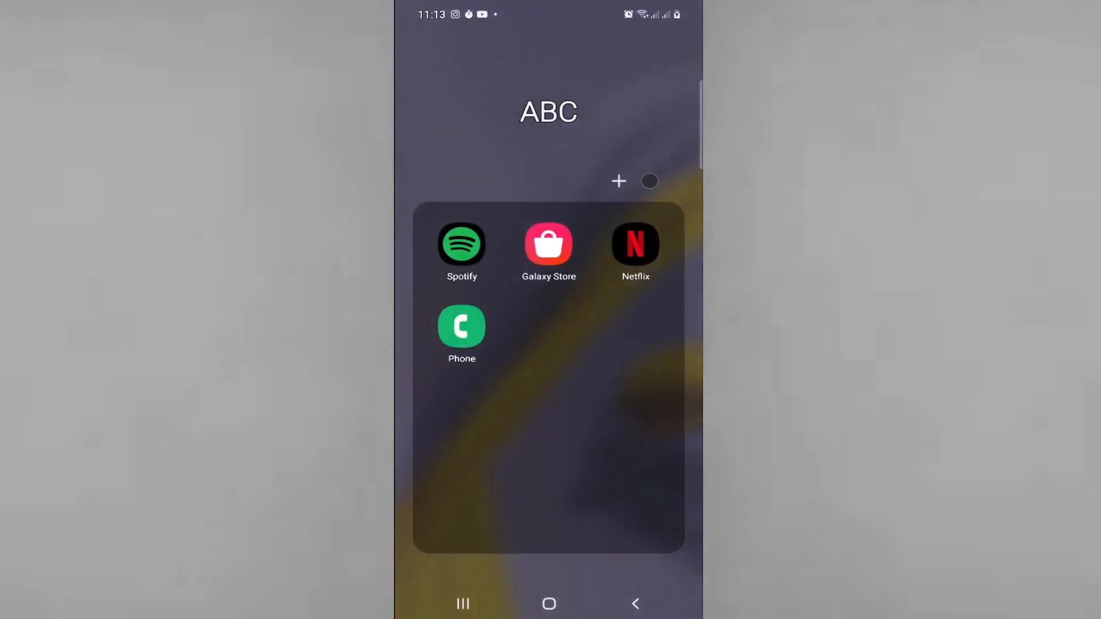
left_click(462, 247)
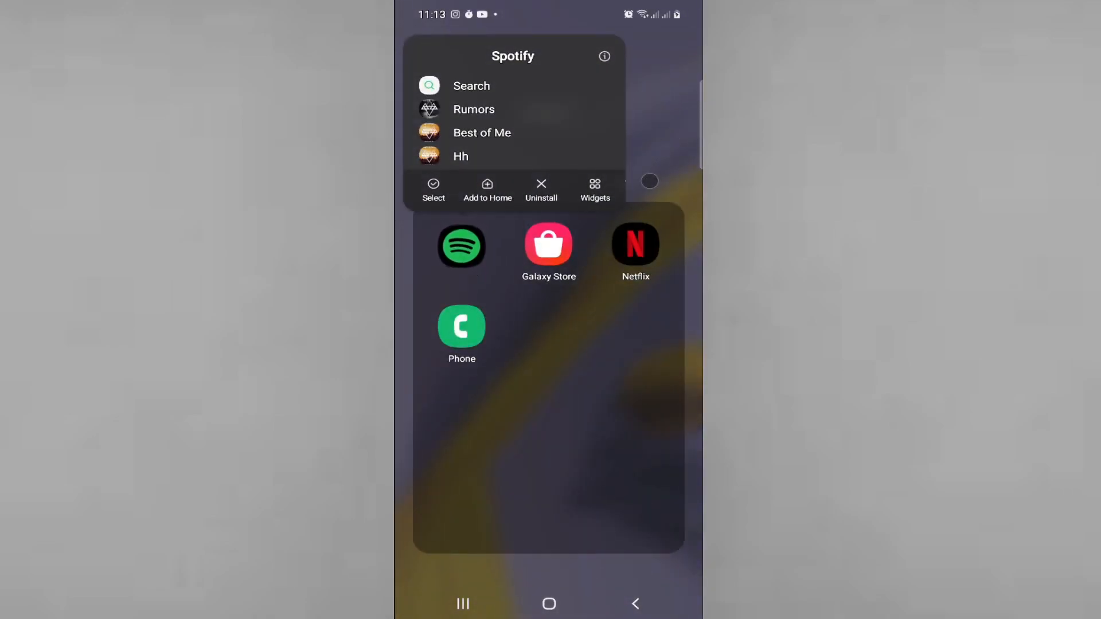
left_click(595, 187)
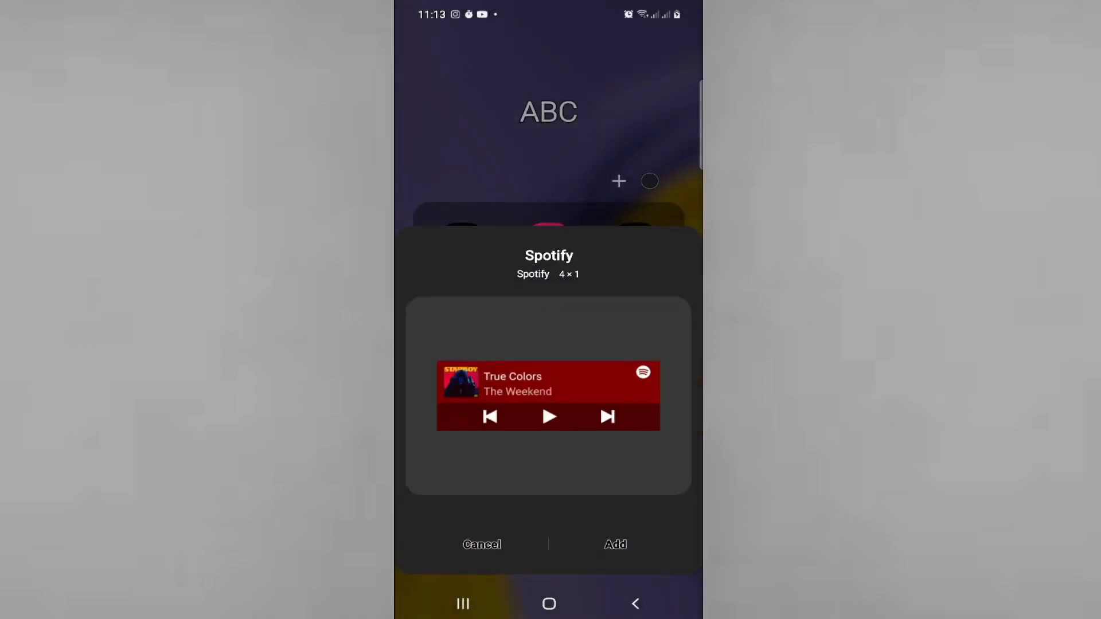